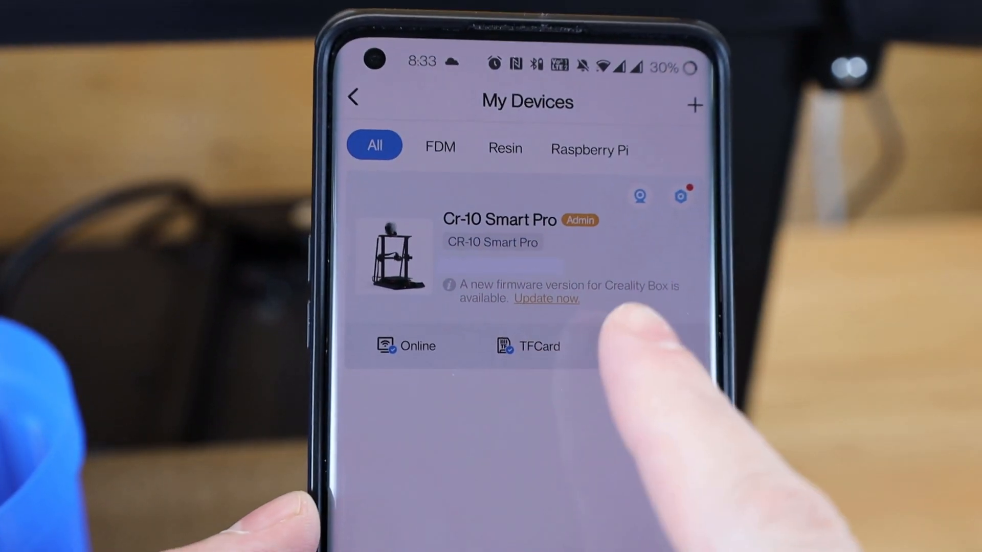
# - On the touchscreen, show the Axis move controls, then the Settings screen with PLA/ABS presets
pyautogui.click(640, 196)
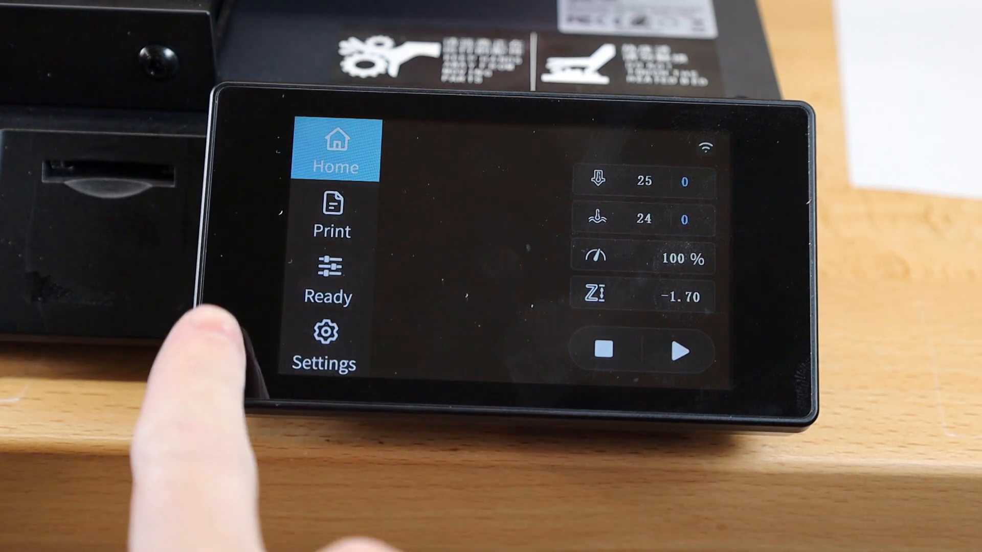
pyautogui.click(329, 282)
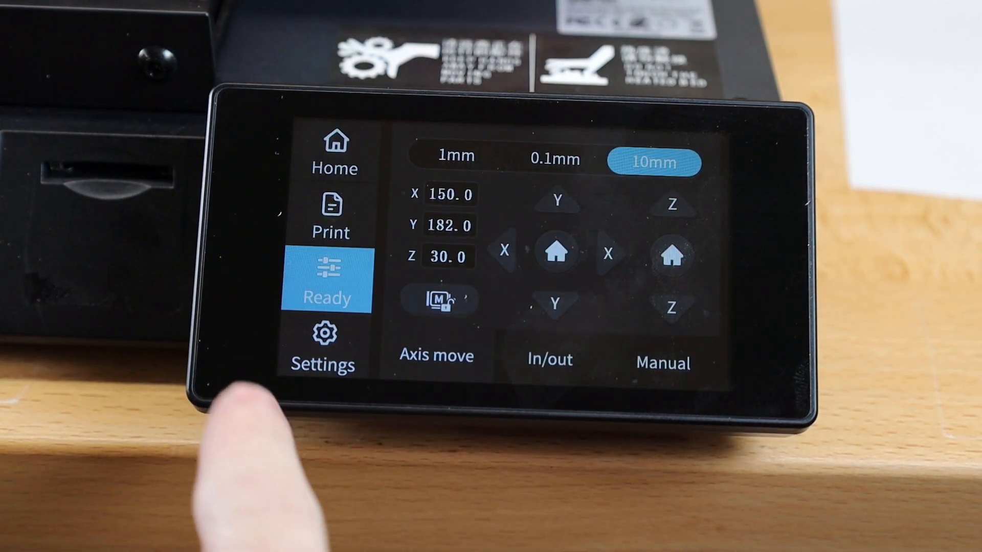
pyautogui.click(324, 348)
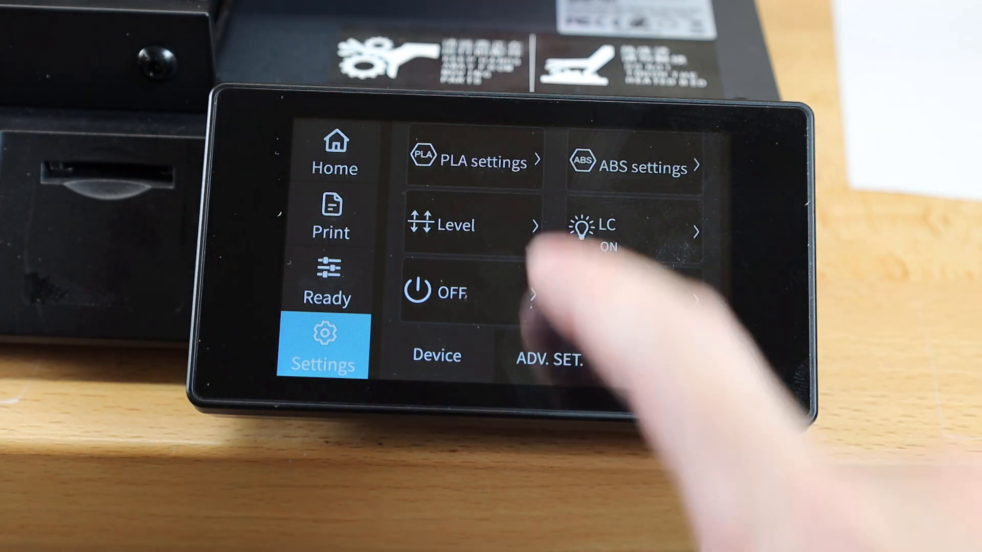
pyautogui.click(456, 224)
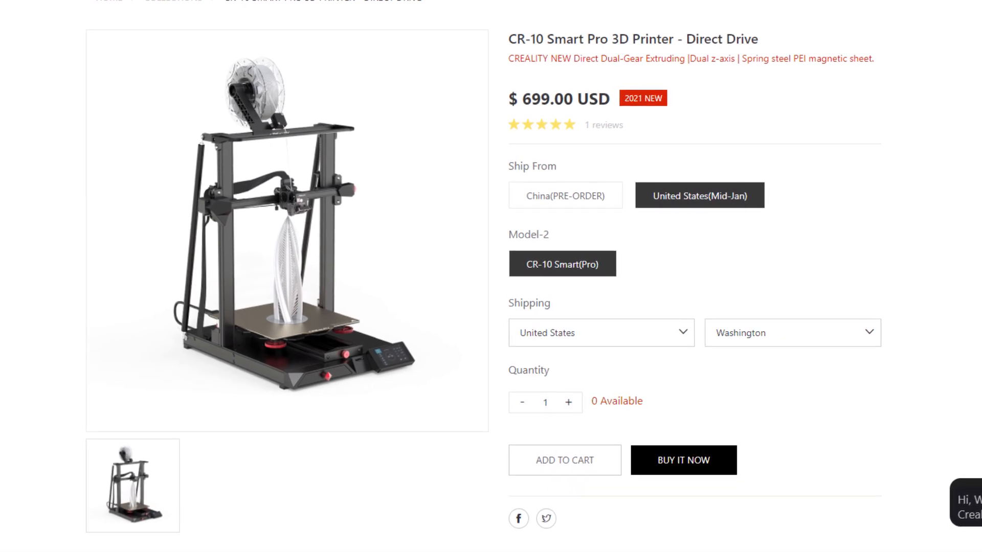
pyautogui.scroll(-3)
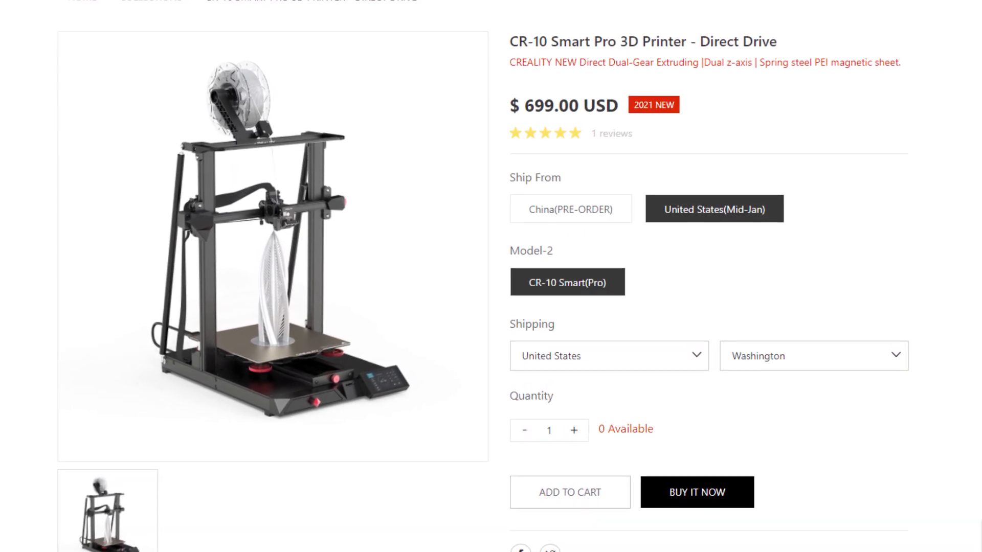
pyautogui.scroll(-3)
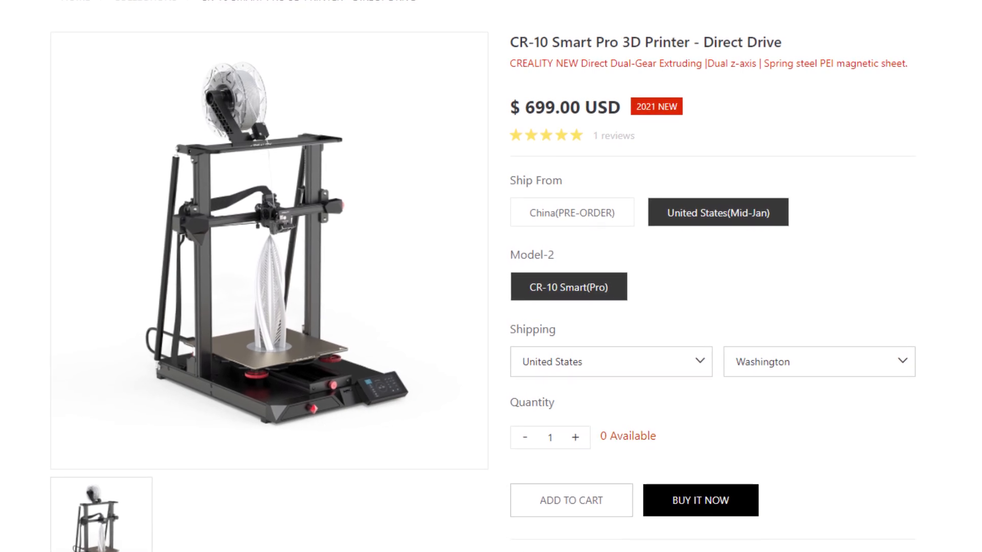